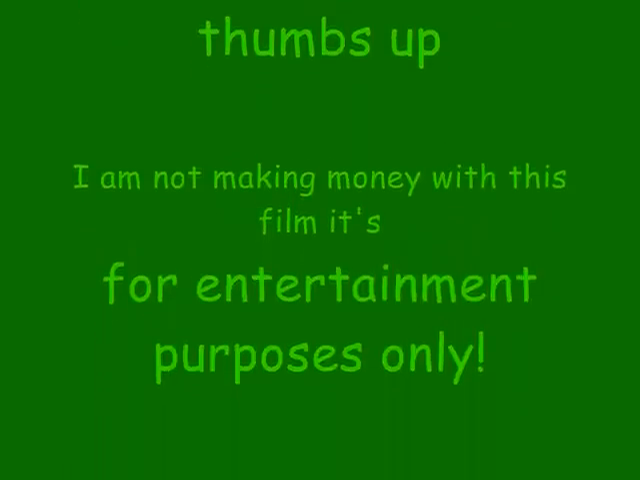
pyautogui.scroll(3)
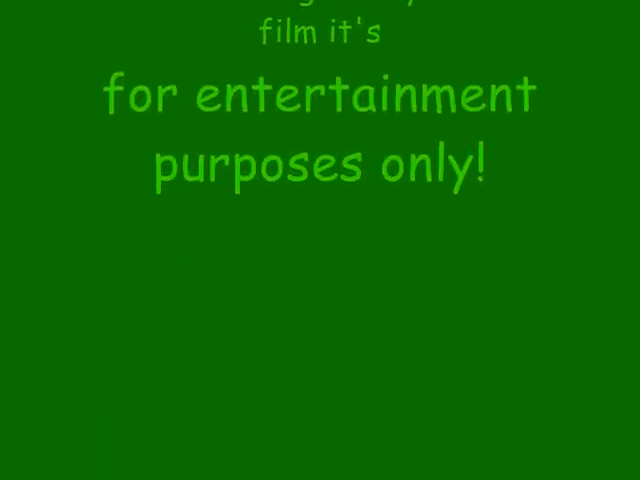